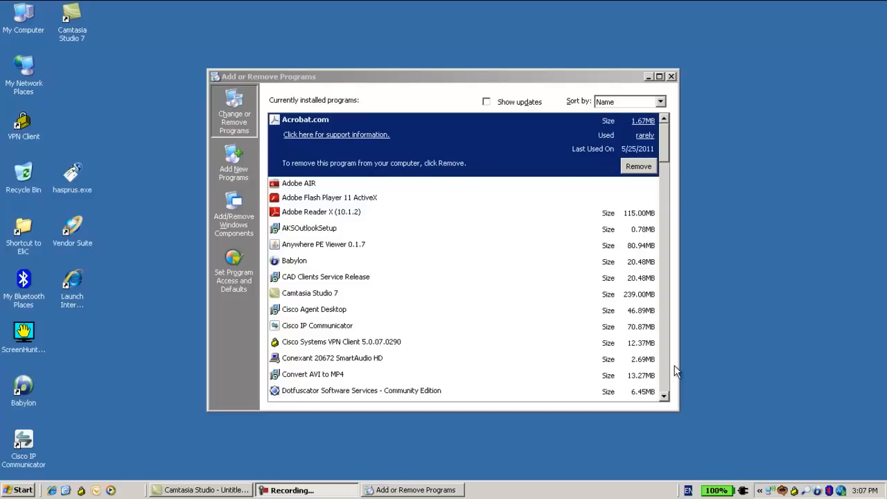
mouse_move(731, 339)
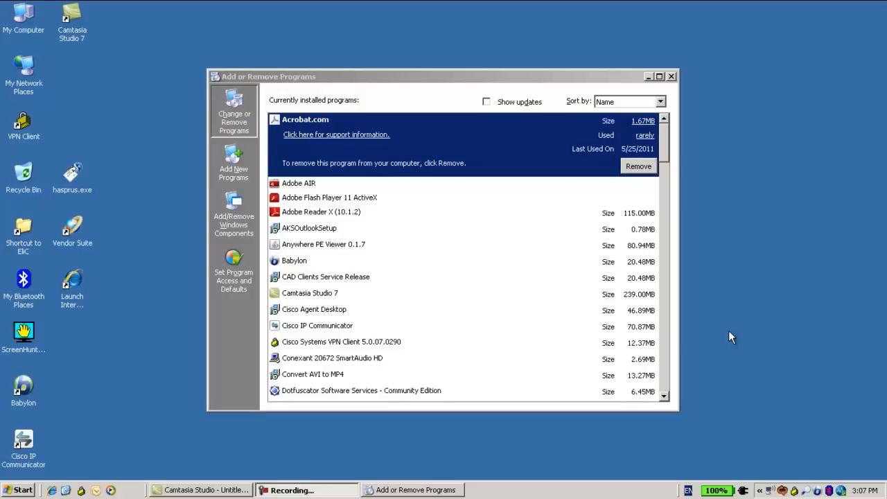
mouse_move(671, 167)
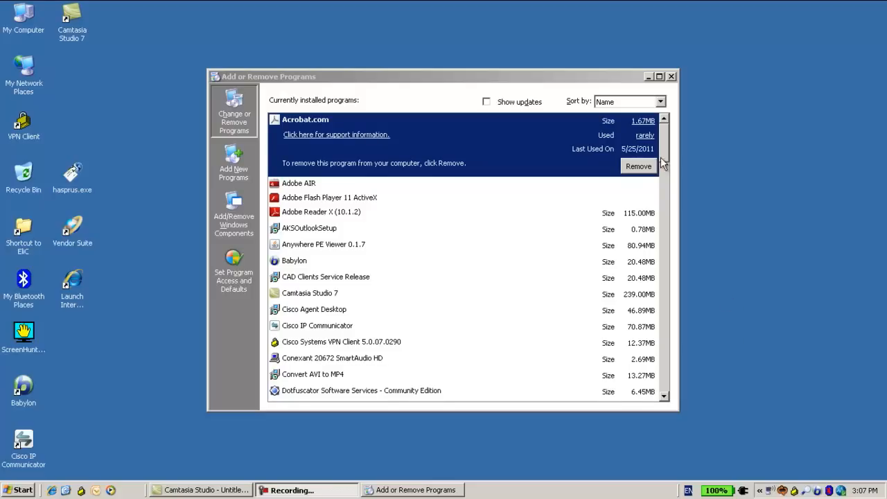
Step: Scroll the installed programs list down to the SafeNet and Sentinel HASP entries
scroll(down, 3)
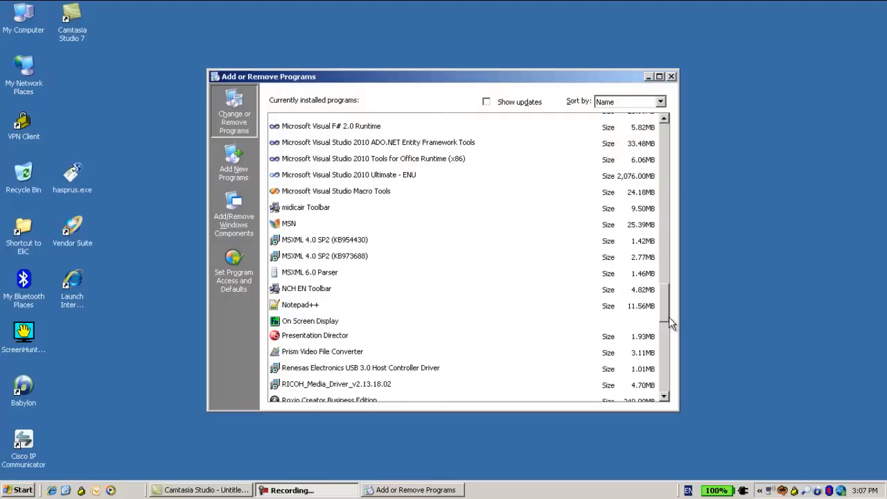
scroll(down, 3)
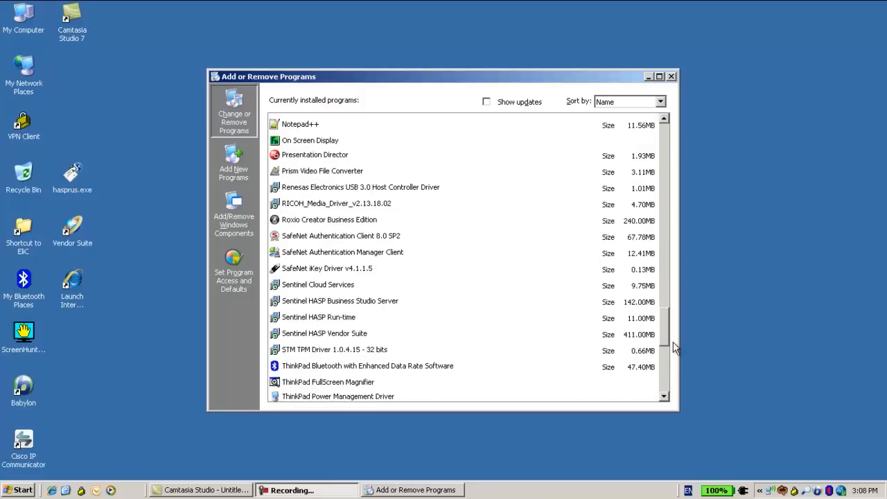
mouse_move(338, 296)
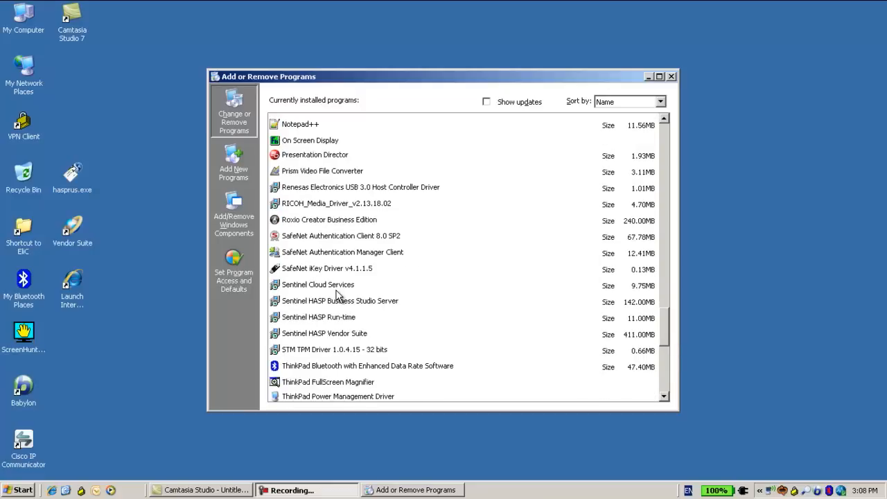
mouse_move(343, 291)
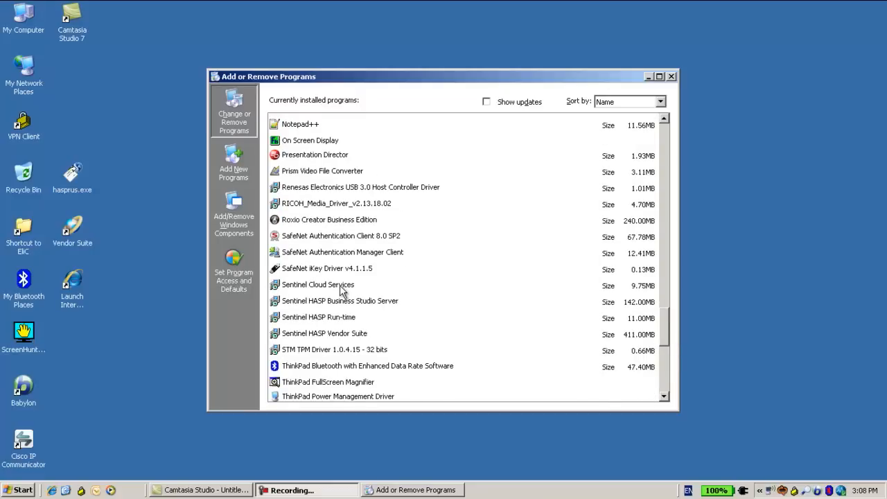
Step: Remove Sentinel HASP Business Studio Server and confirm the removal prompt with Yes
click(318, 284)
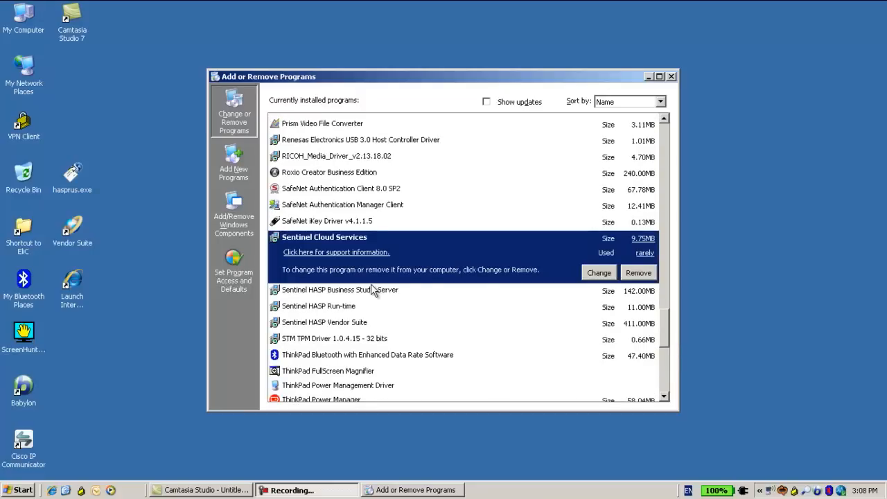
click(339, 290)
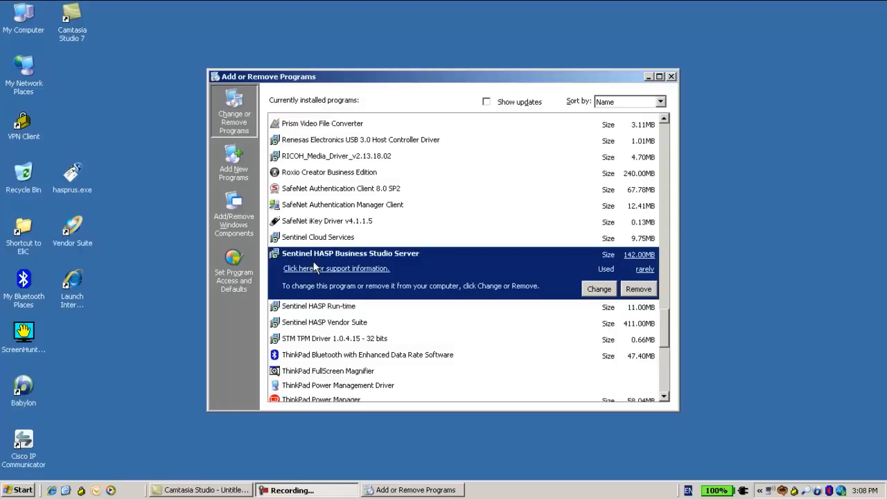
mouse_move(645, 300)
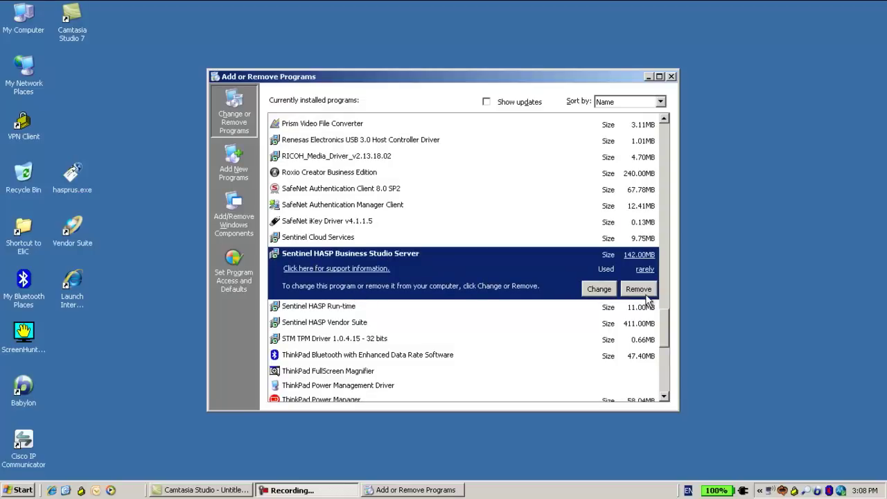
click(639, 289)
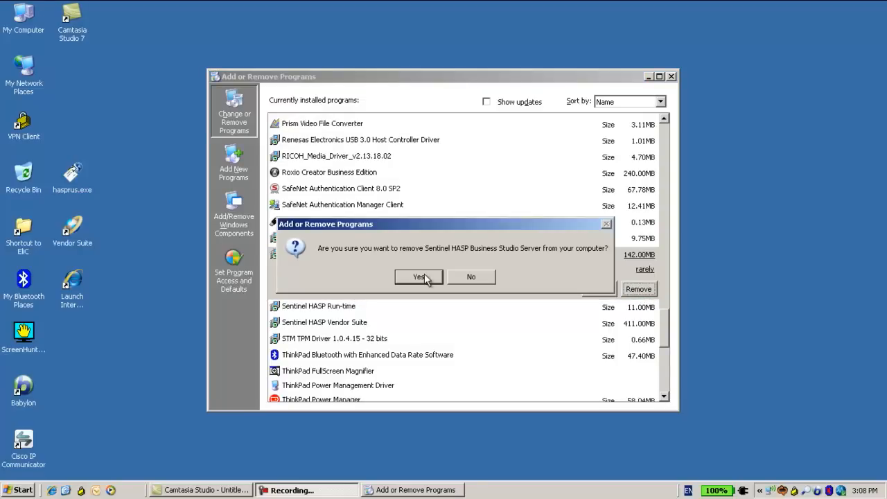
click(418, 277)
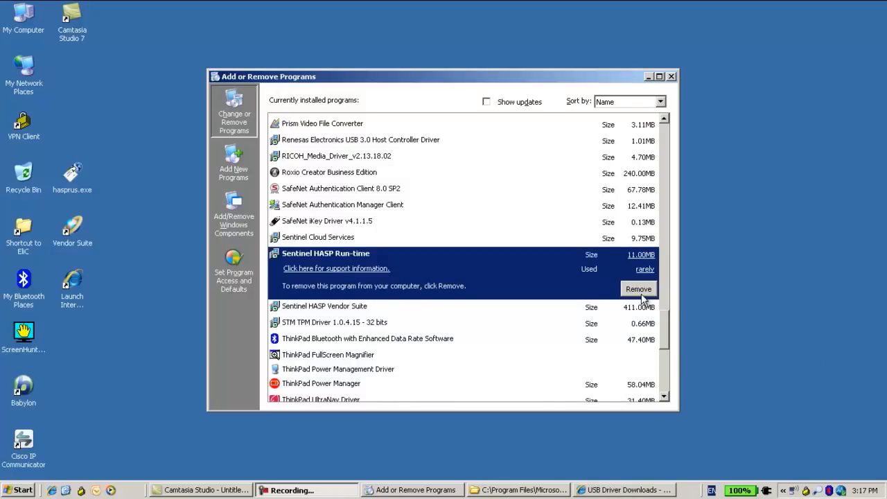
Step: Start removing Sentinel HASP Run-time so Windows Installer begins gathering required information
click(639, 288)
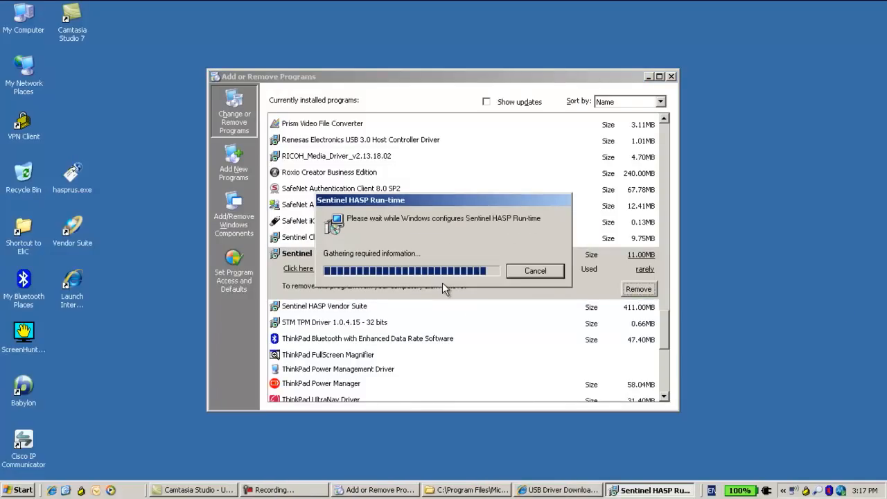
mouse_move(470, 306)
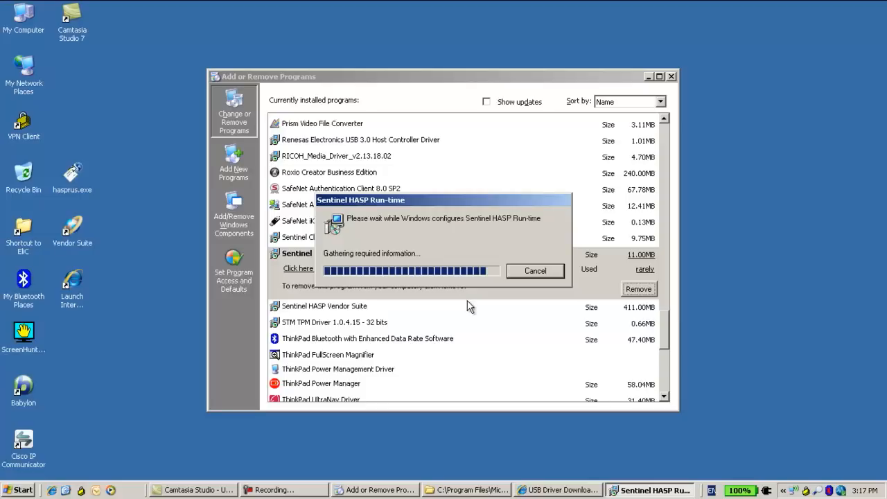
mouse_move(470, 325)
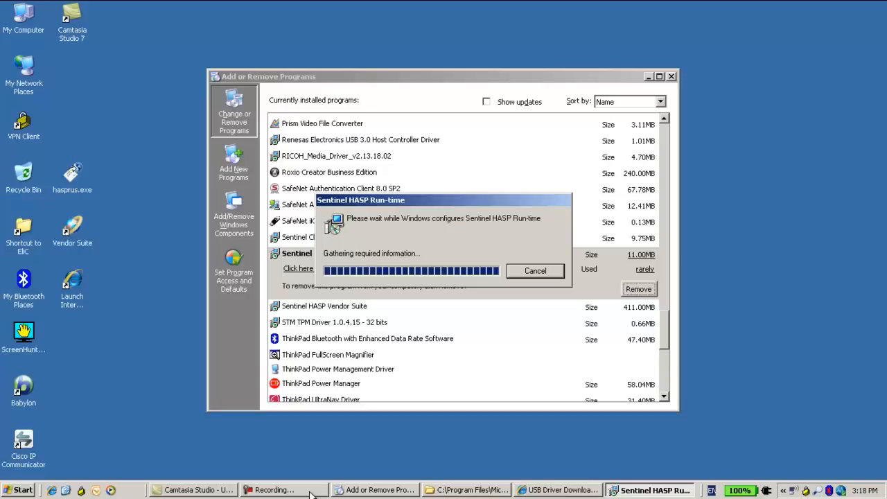
mouse_move(394, 313)
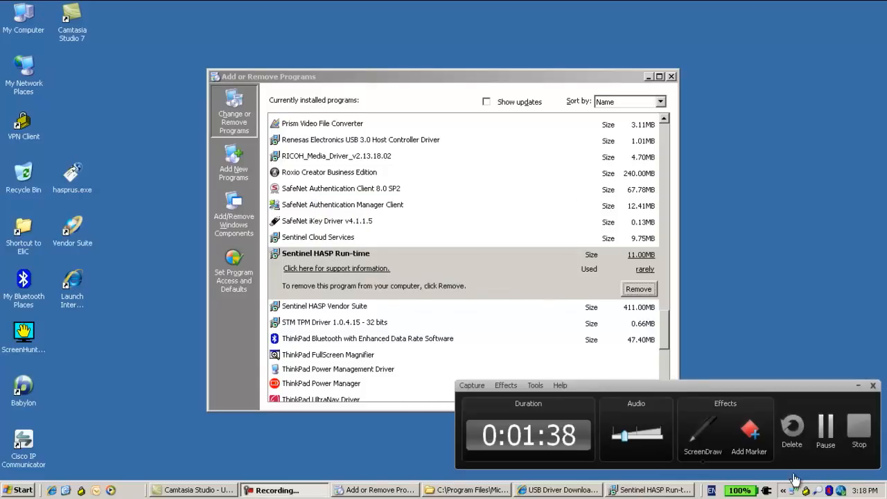
Step: Remove Sentinel HASP Vendor Suite and answer Yes to the confirmation
click(324, 306)
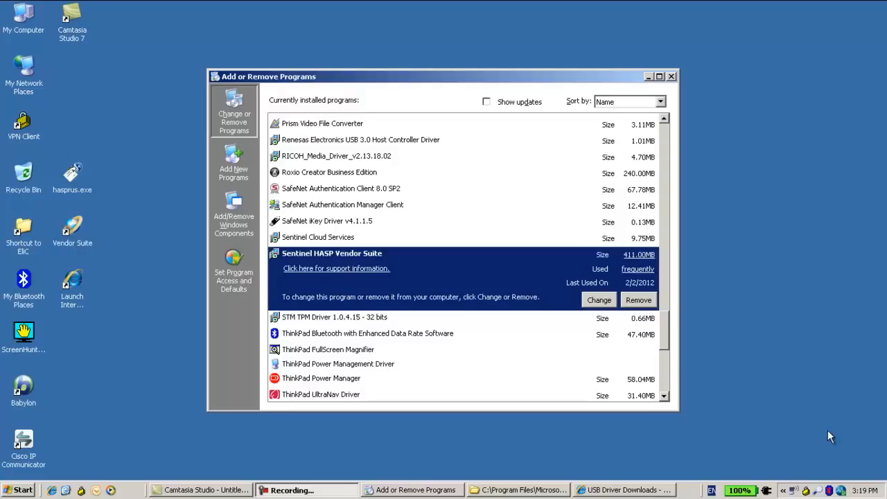
mouse_move(547, 311)
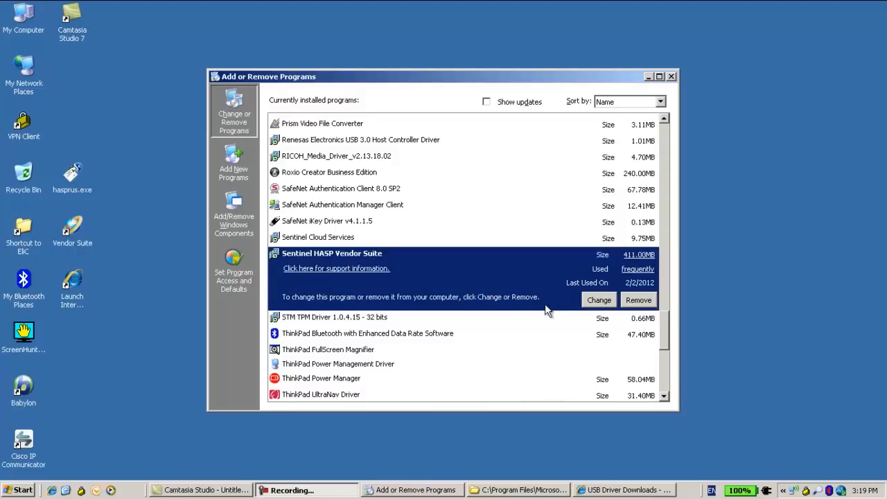
click(640, 299)
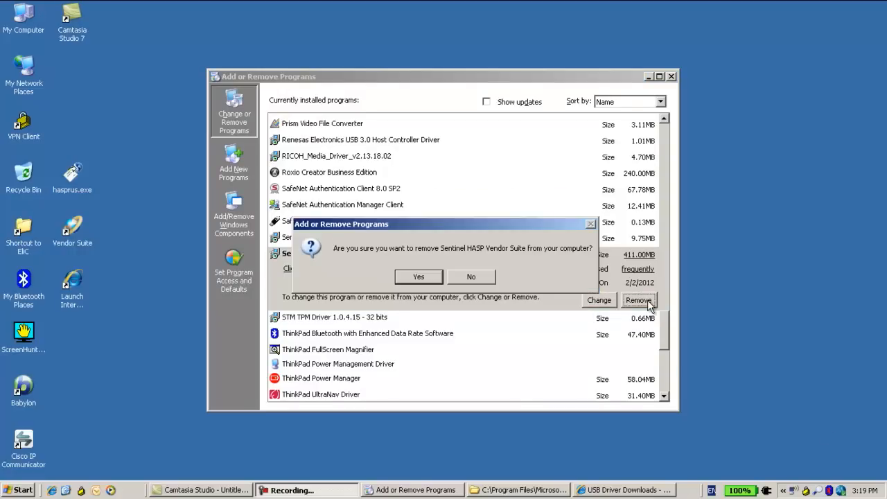
click(418, 277)
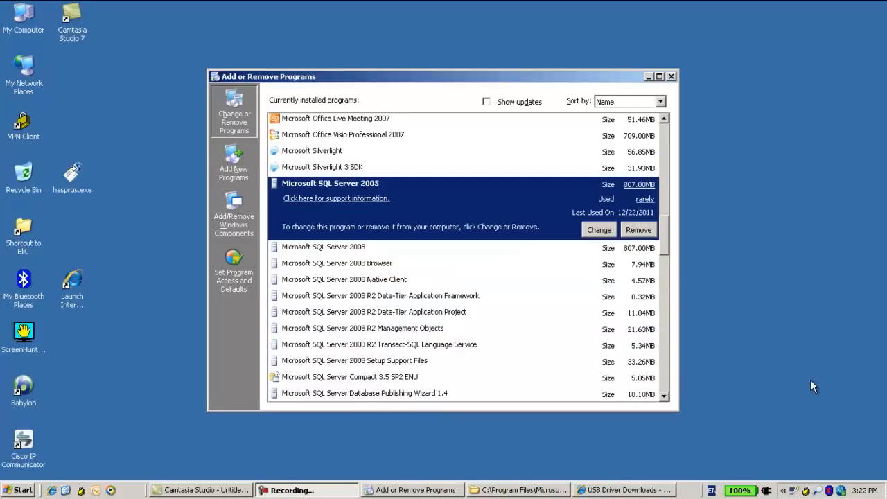
mouse_move(658, 248)
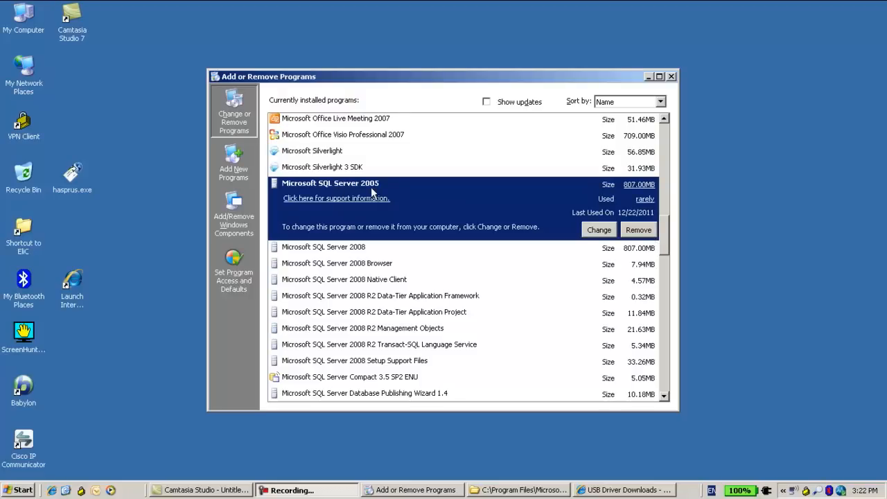
mouse_move(426, 204)
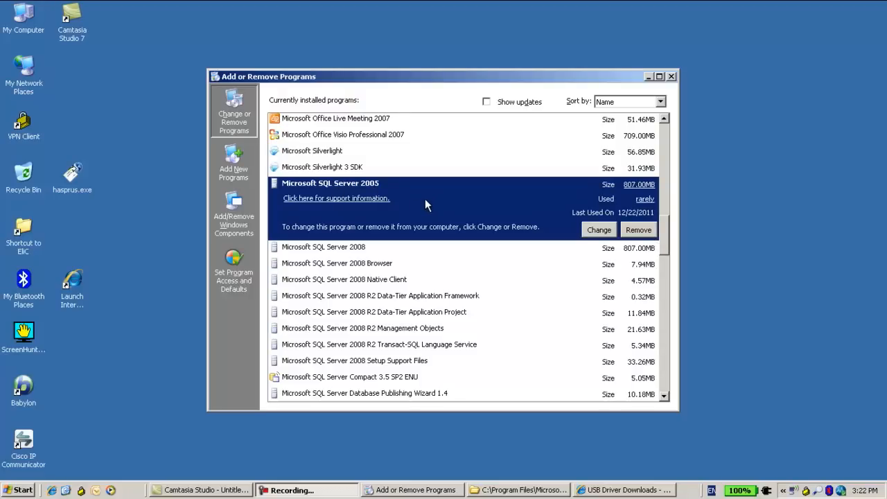
mouse_move(639, 229)
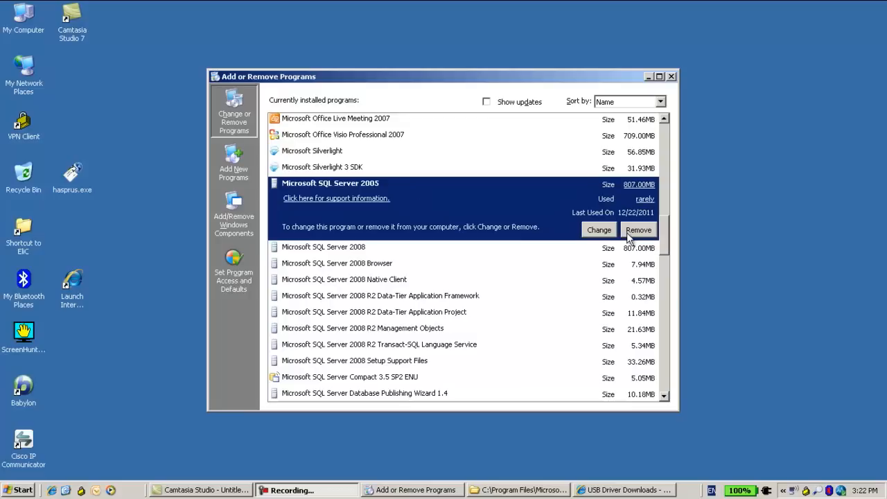
Step: Launch the Microsoft SQL Server 2005 Uninstall wizard from the programs list
click(639, 230)
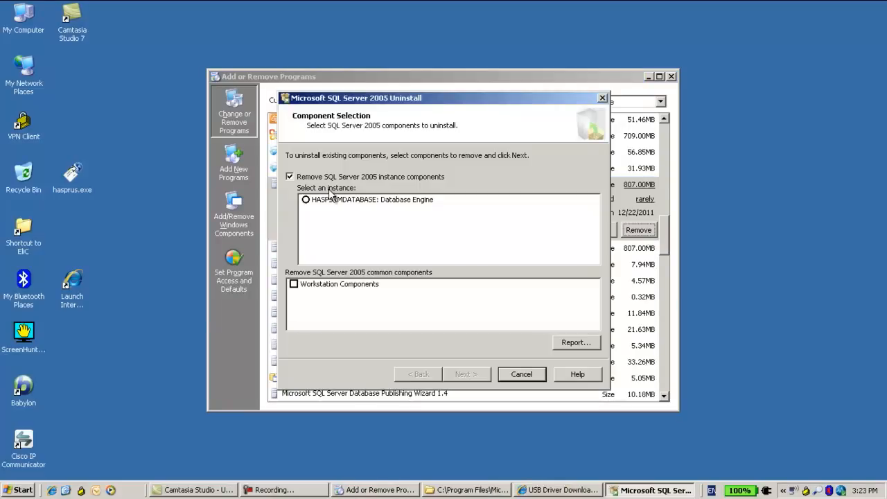
Step: Choose the HASPSRMDATABASE instance plus Workstation Components and confirm their removal
click(305, 200)
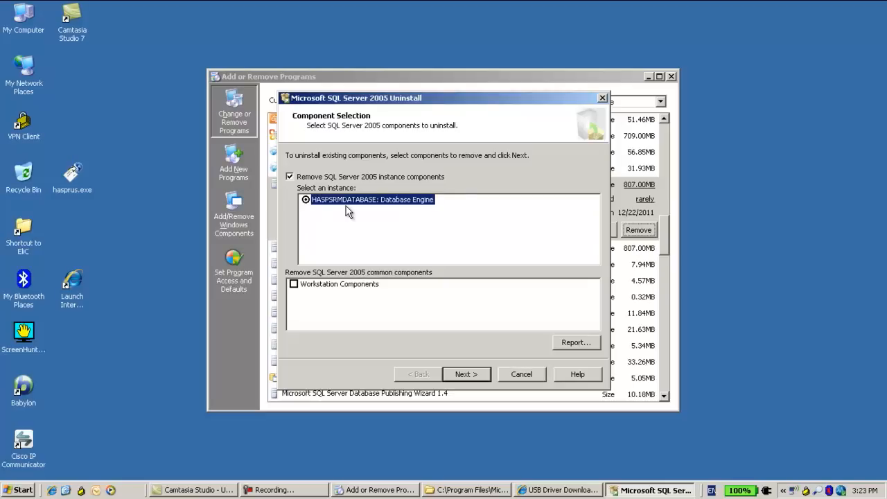
mouse_move(381, 210)
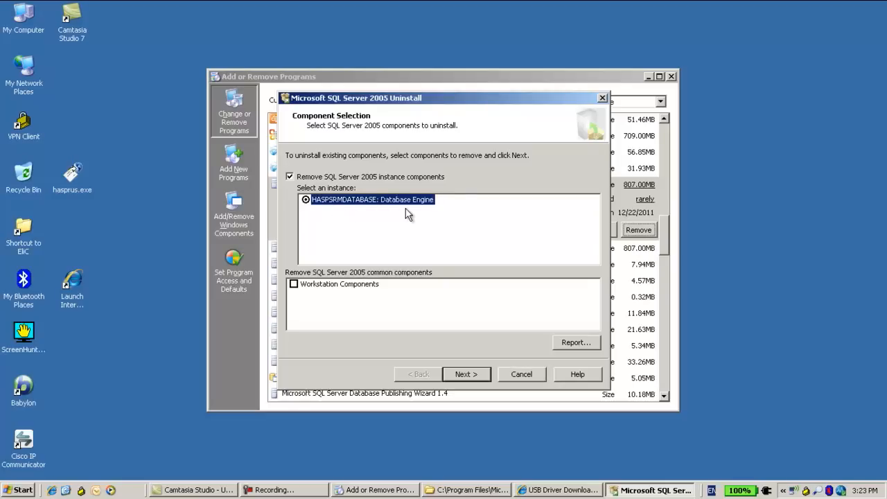
click(293, 285)
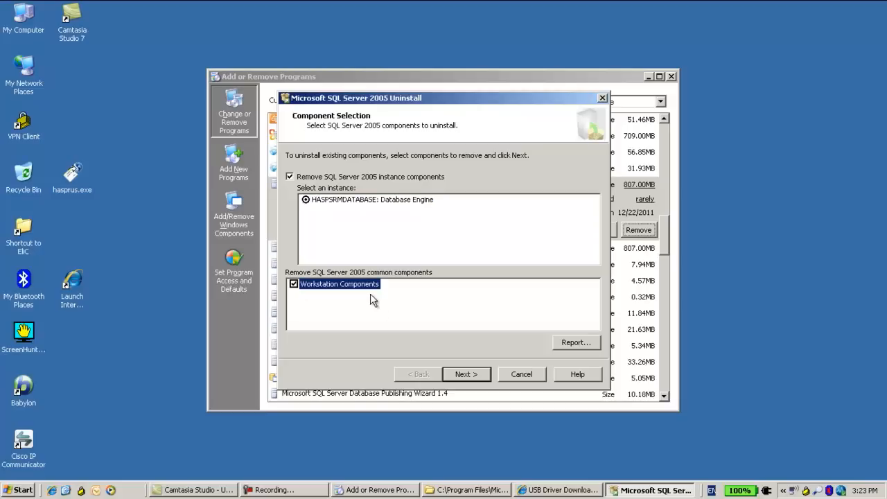
click(466, 374)
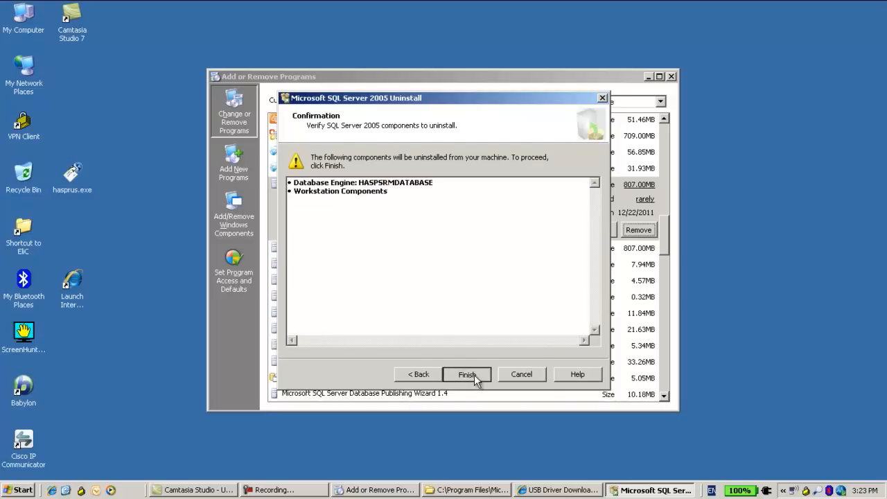
click(466, 374)
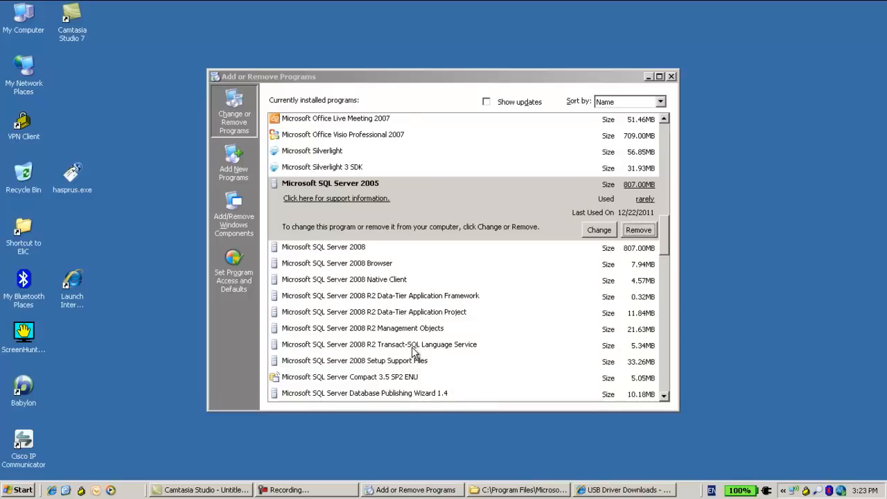
Step: Let SQL Server 2005 Setup process the component removal, then switch to the SafeNet Program Files folder
click(599, 229)
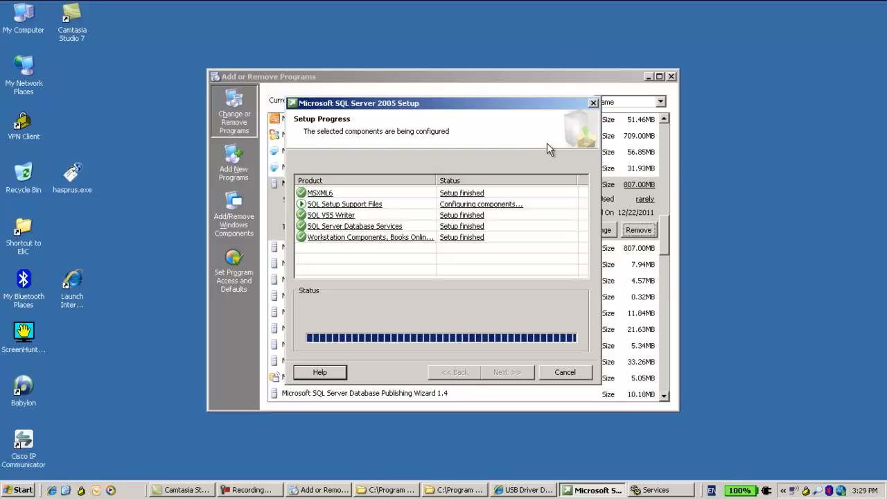
mouse_move(589, 165)
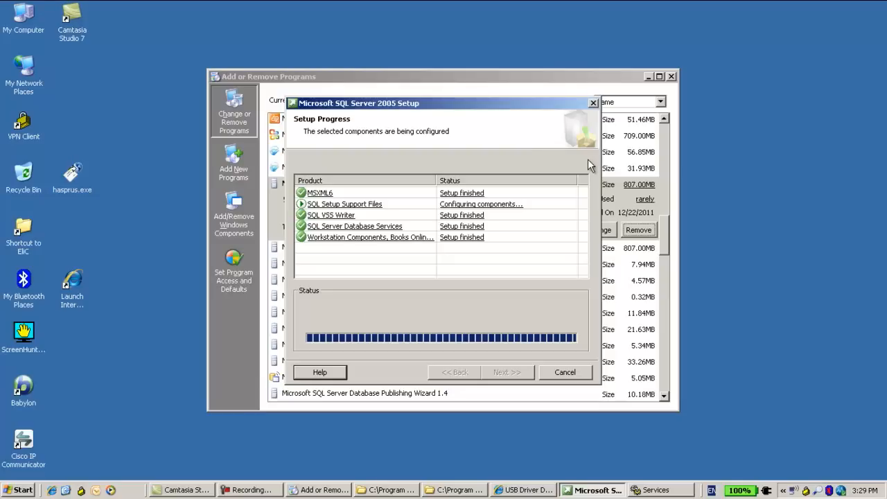
mouse_move(469, 496)
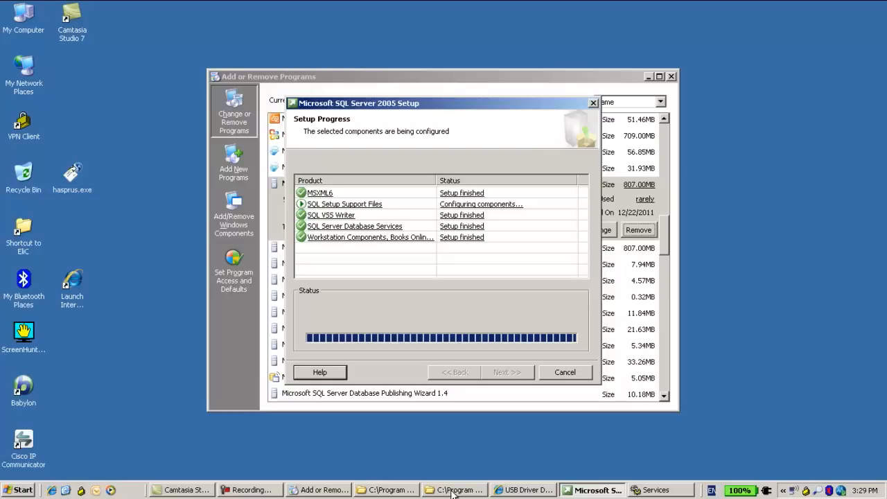
click(457, 489)
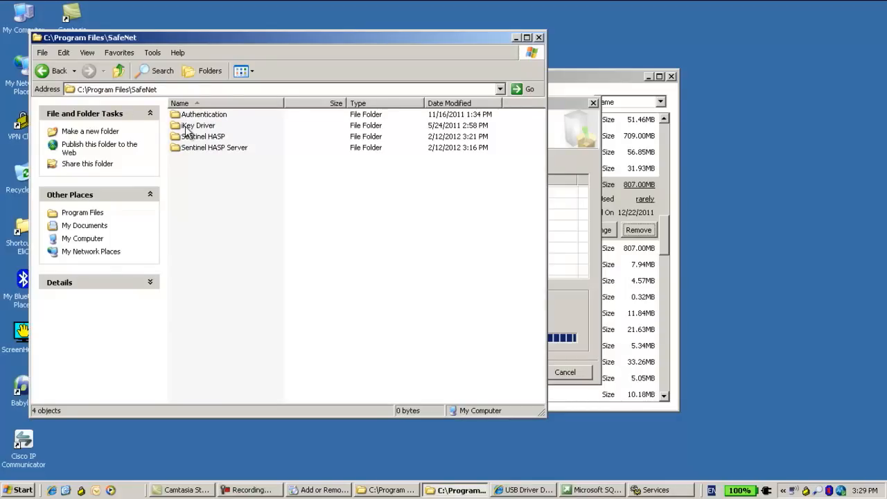
Step: Delete the Sentinel HASP and Sentinel HASP Server folders from SafeNet to the Recycle Bin
click(204, 135)
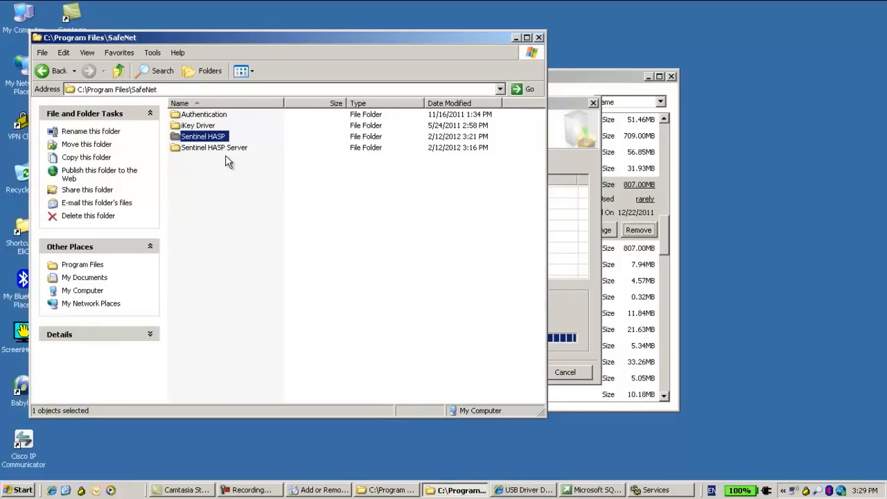
click(214, 147)
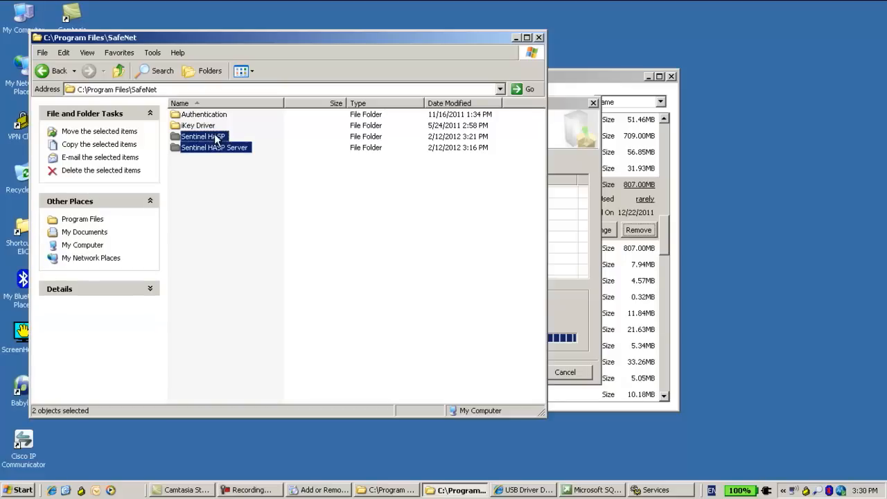
click(100, 157)
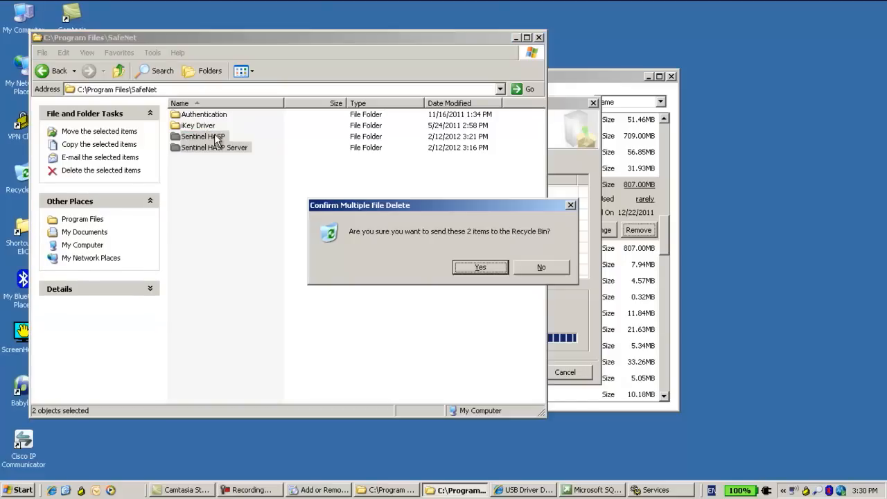
click(481, 267)
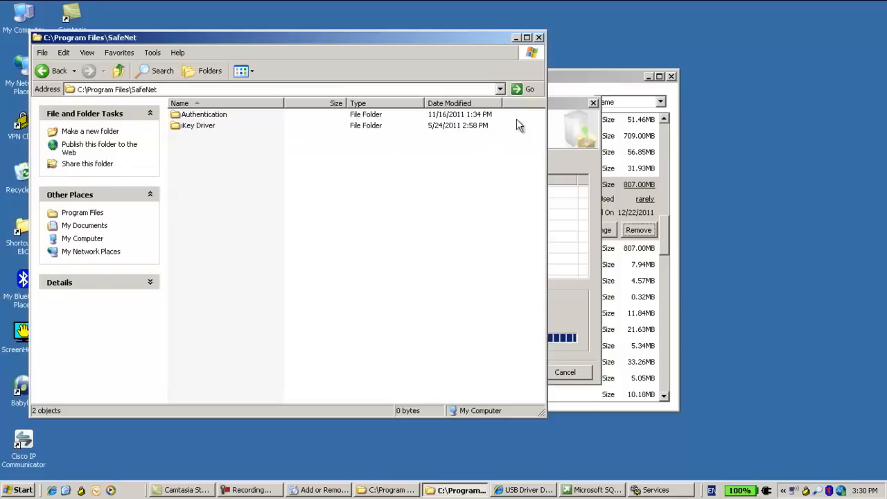
click(591, 490)
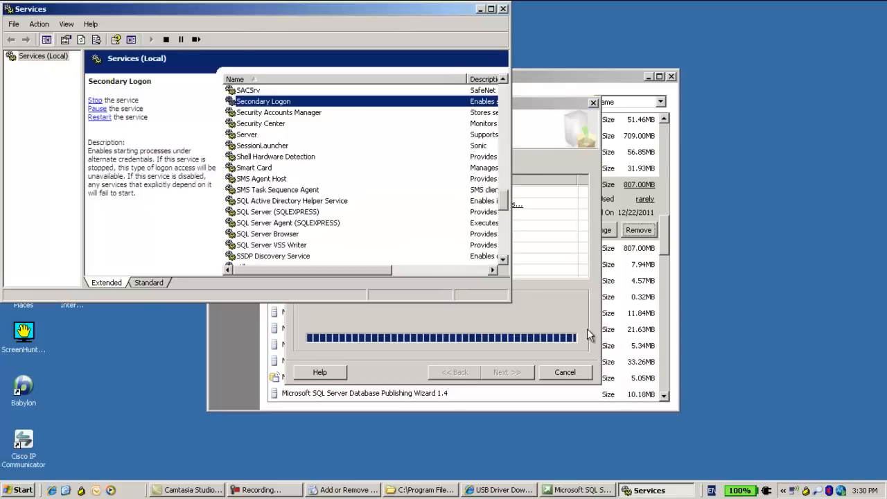
mouse_move(291, 128)
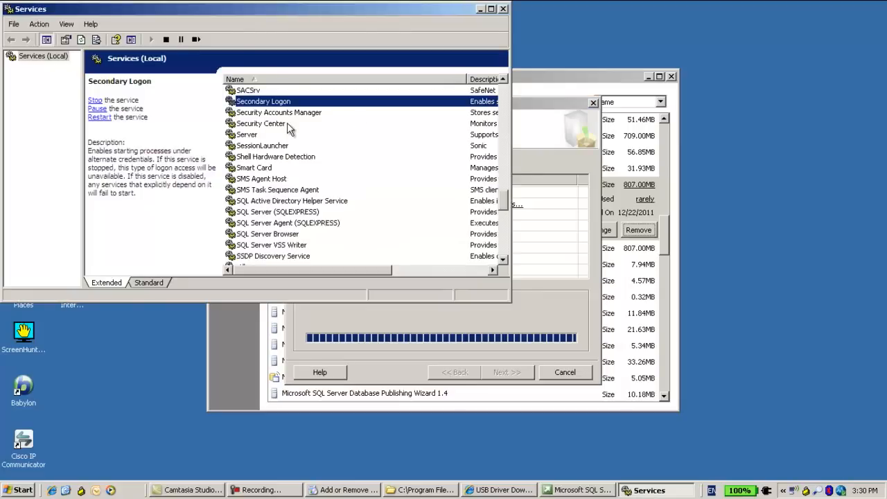
mouse_move(279, 142)
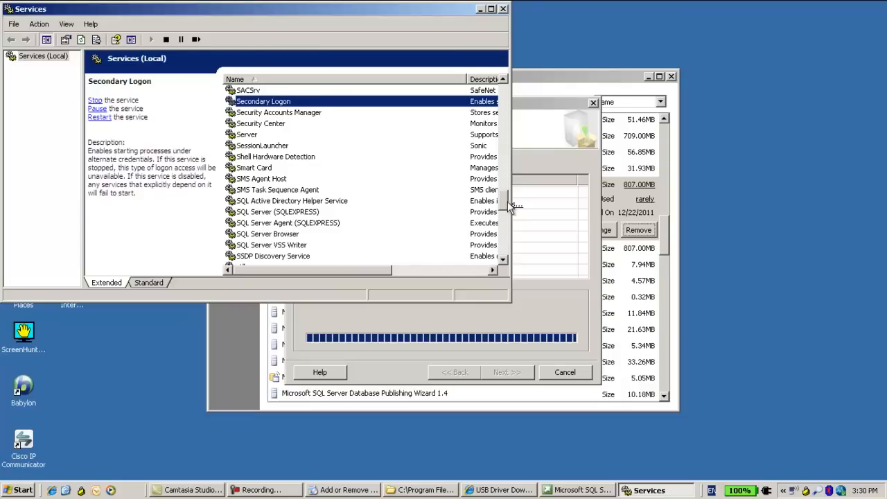
mouse_move(282, 223)
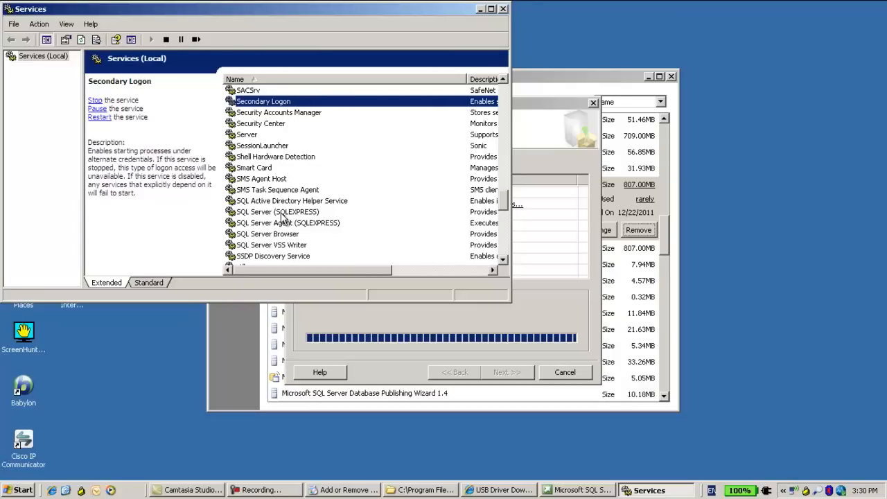
mouse_move(302, 220)
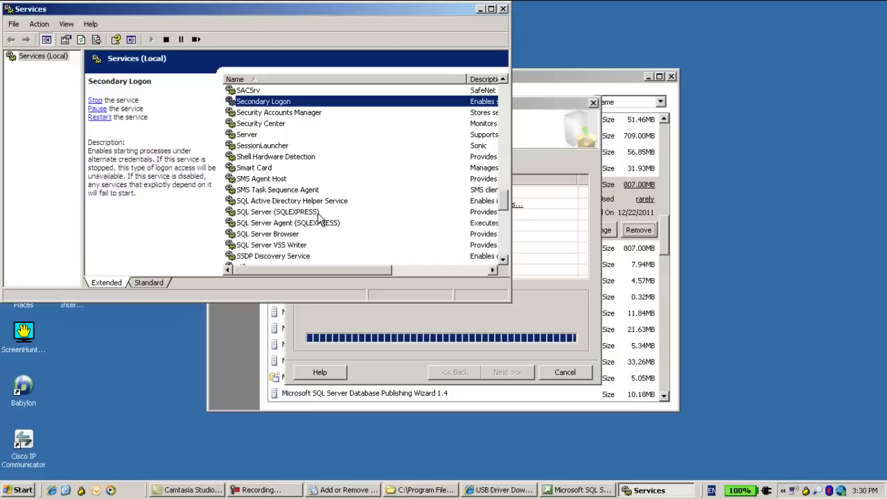
mouse_move(318, 218)
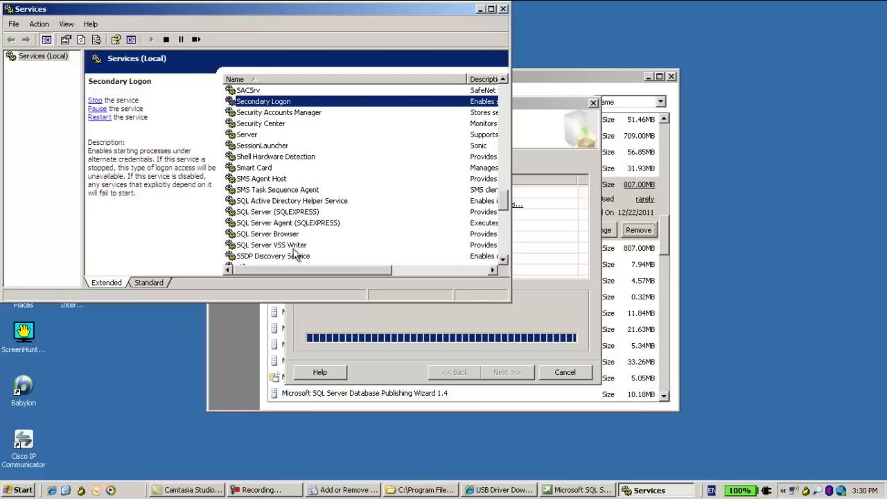
Step: Review the SQL Server entries in the Services (Local) list, then close the console
scroll(down, 3)
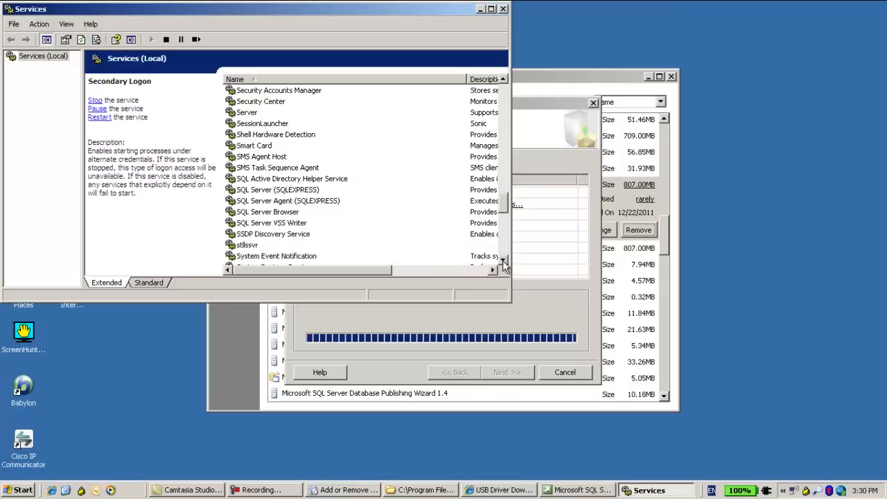
mouse_move(513, 14)
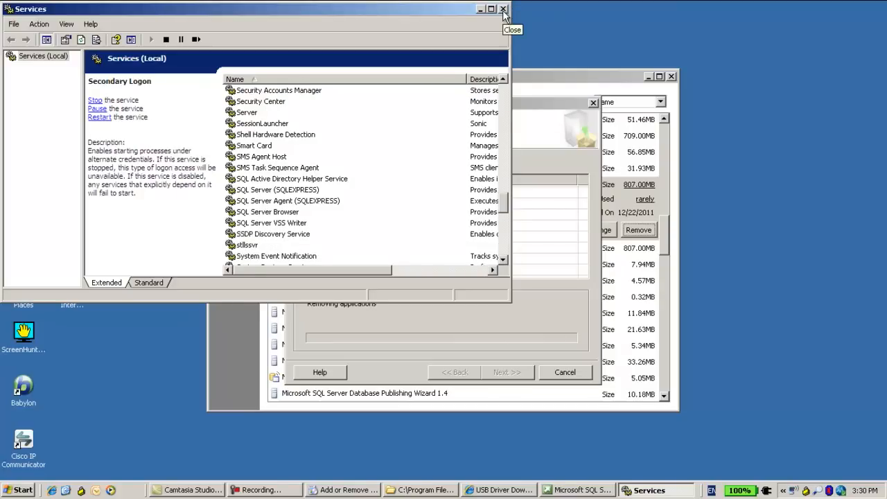
click(503, 9)
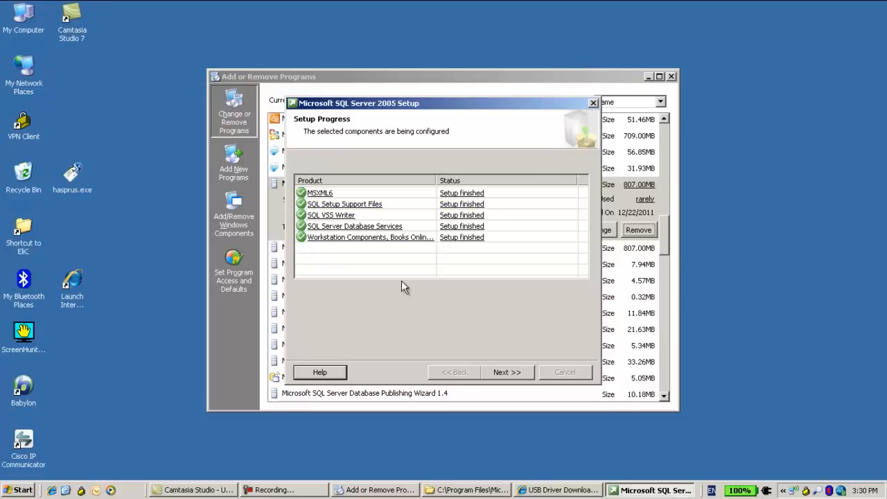
mouse_move(507, 372)
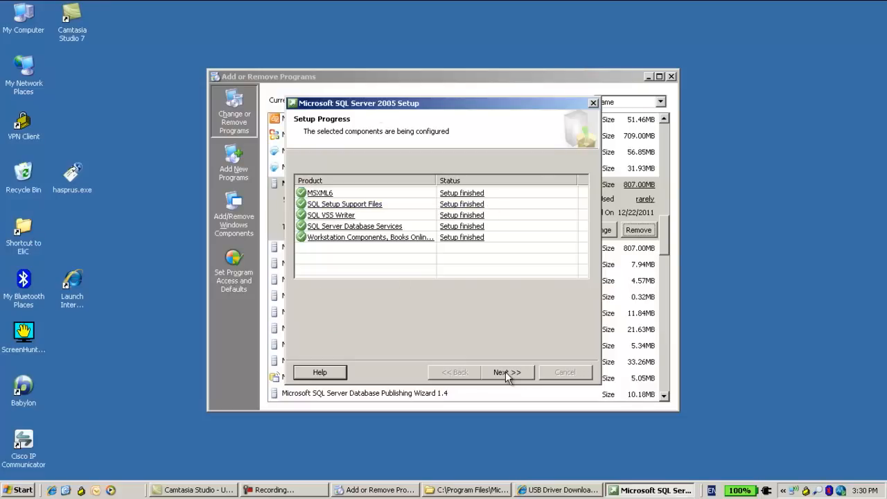
Step: Finish the completed SQL Server 2005 removal and close Add or Remove Programs
click(507, 372)
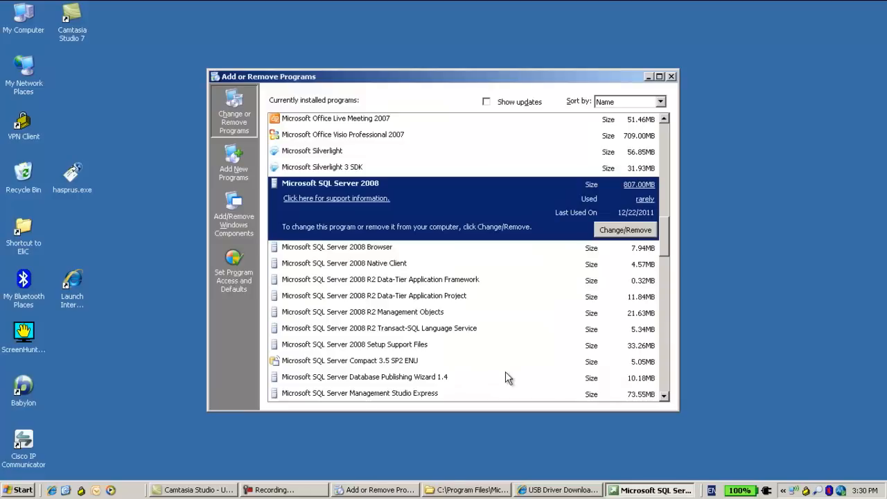
click(671, 76)
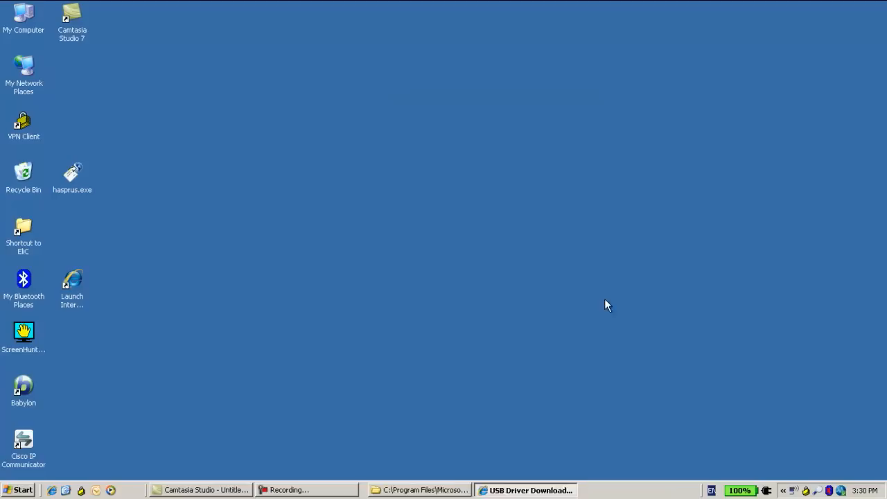
Step: Delete SRMServer.mdf and SRMServer_log.LDF from the MSSQL Data folder and close the window
click(423, 490)
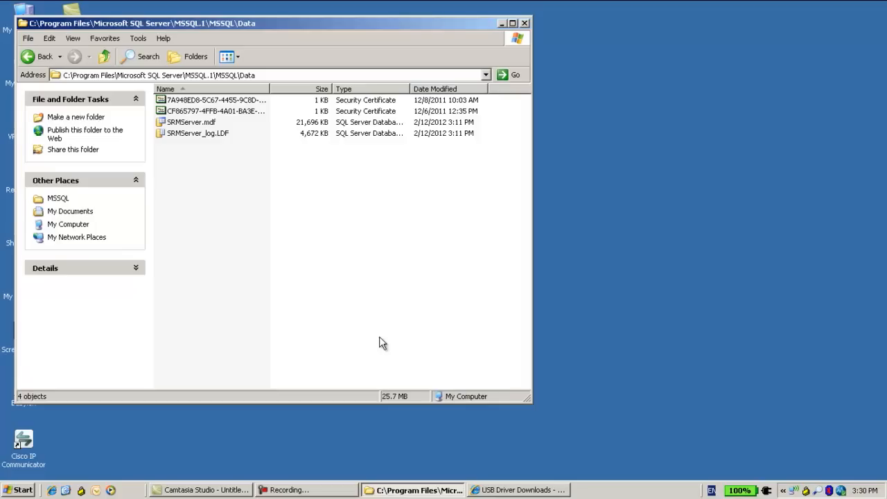
mouse_move(134, 95)
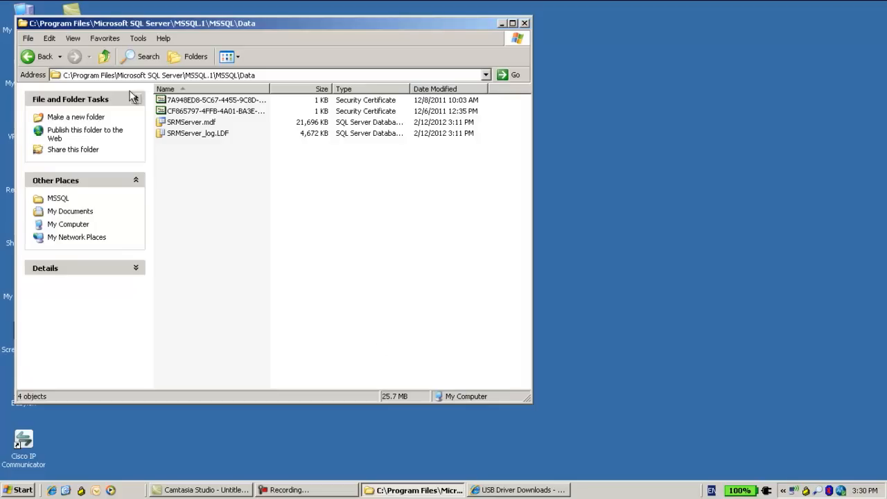
mouse_move(179, 79)
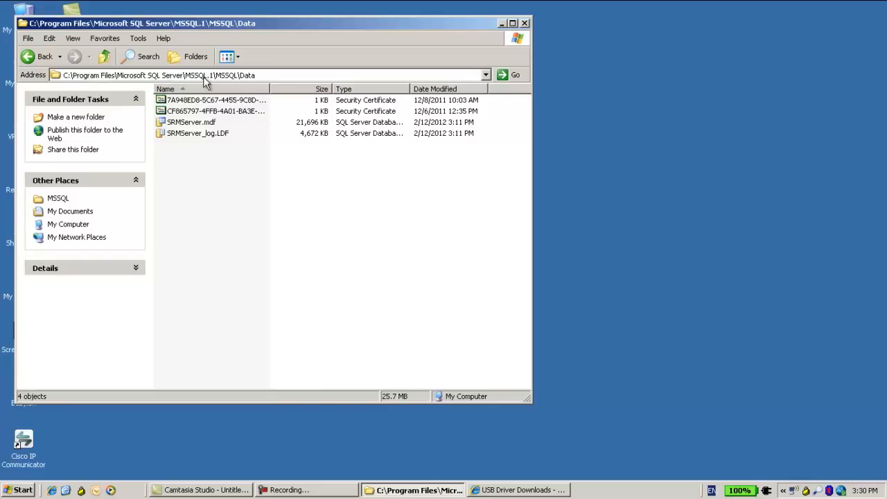
mouse_move(192, 85)
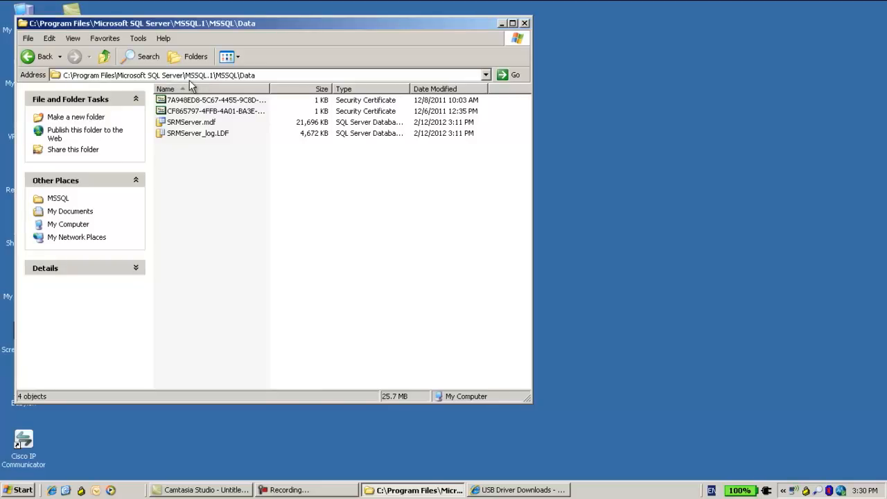
mouse_move(217, 79)
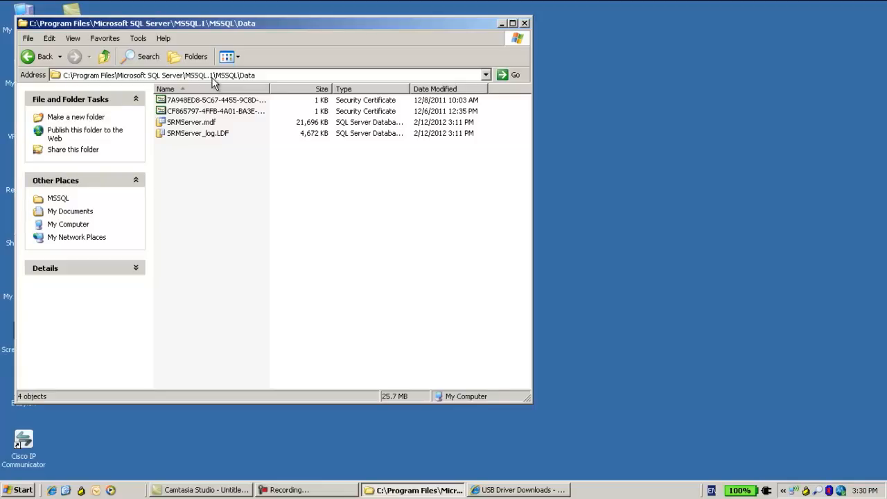
click(190, 122)
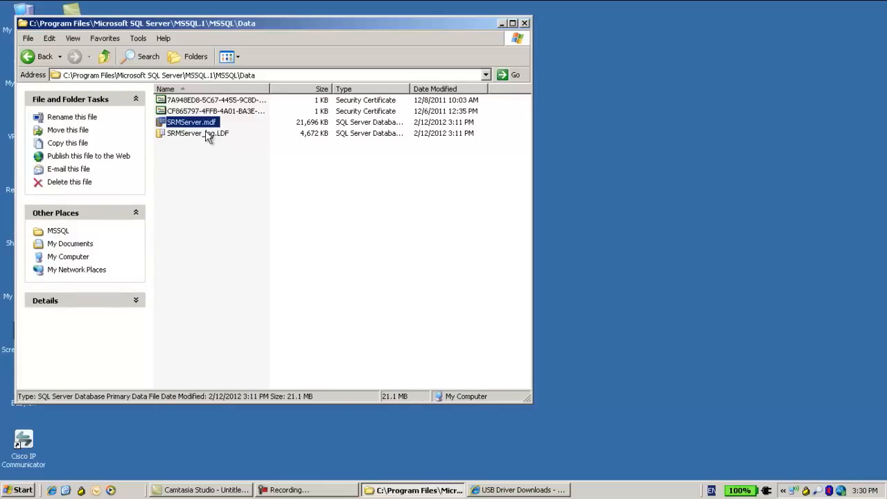
mouse_move(205, 136)
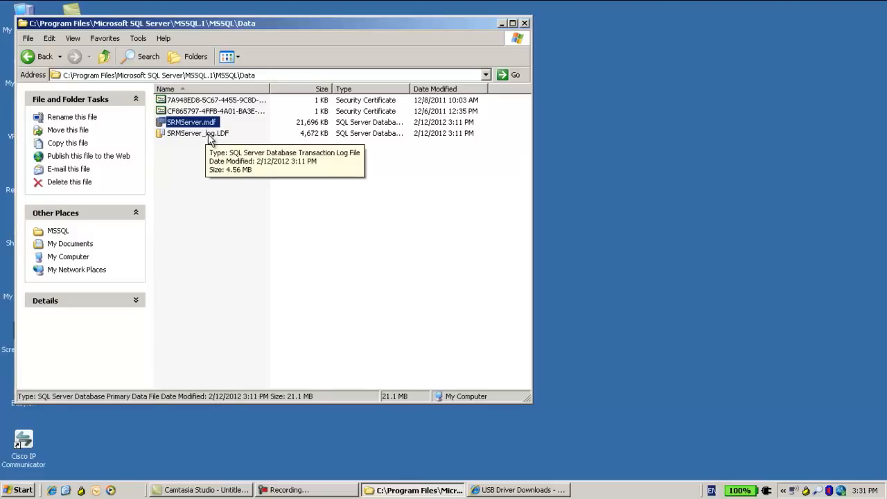
mouse_move(208, 137)
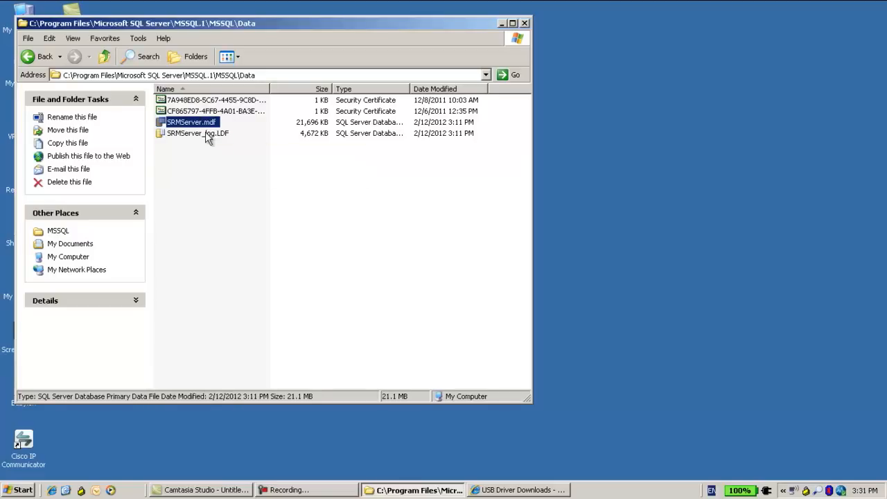
mouse_move(206, 135)
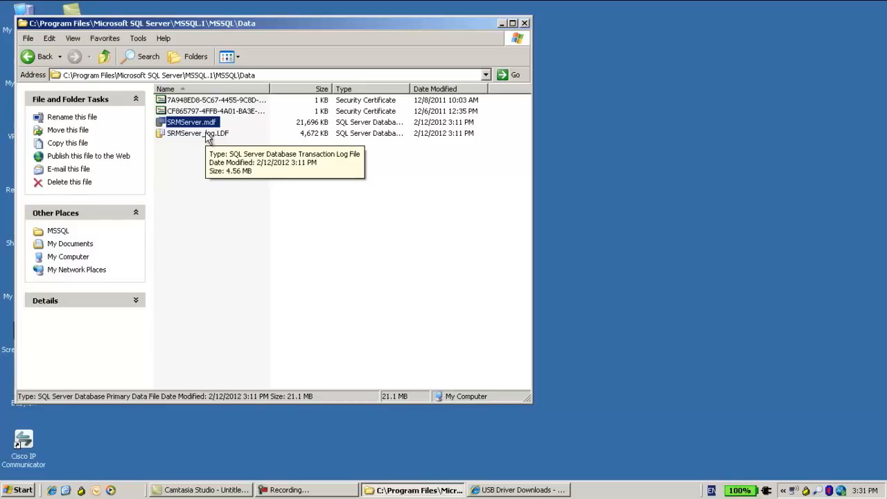
click(198, 134)
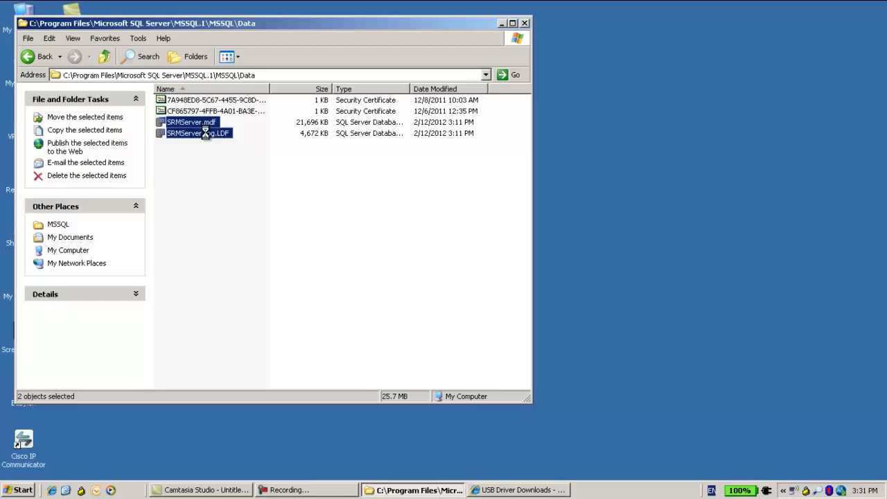
key(Delete)
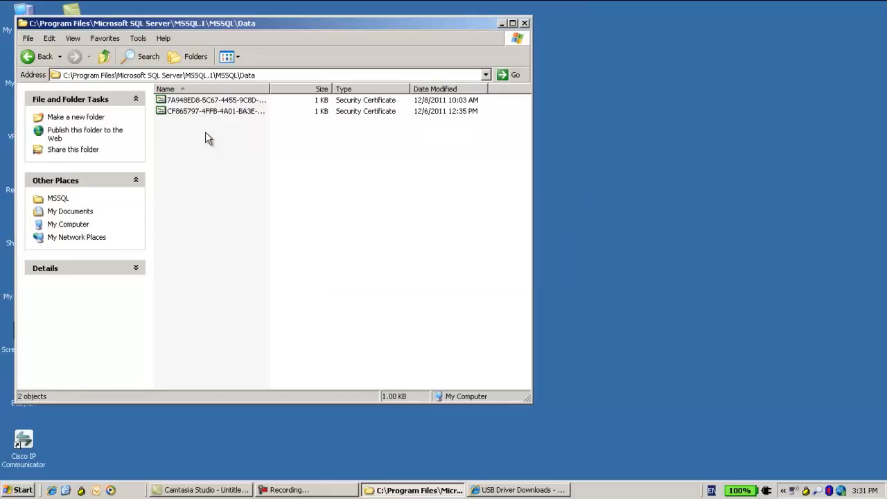
click(529, 23)
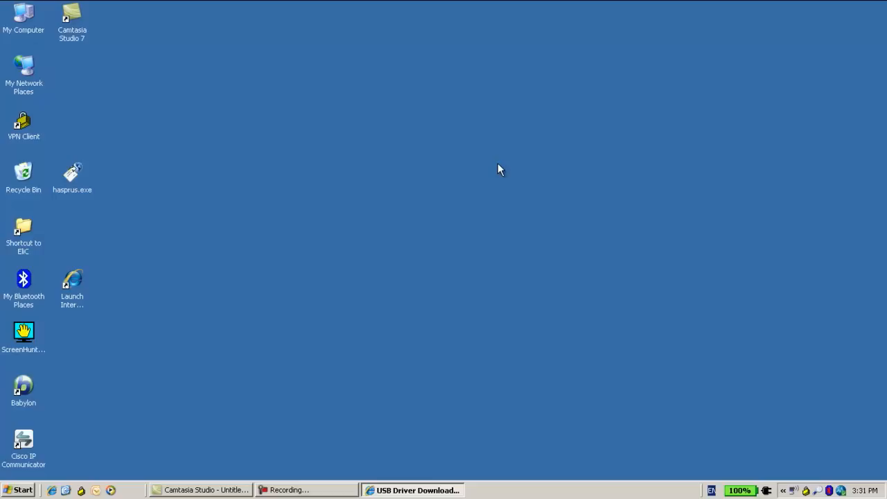
mouse_move(507, 167)
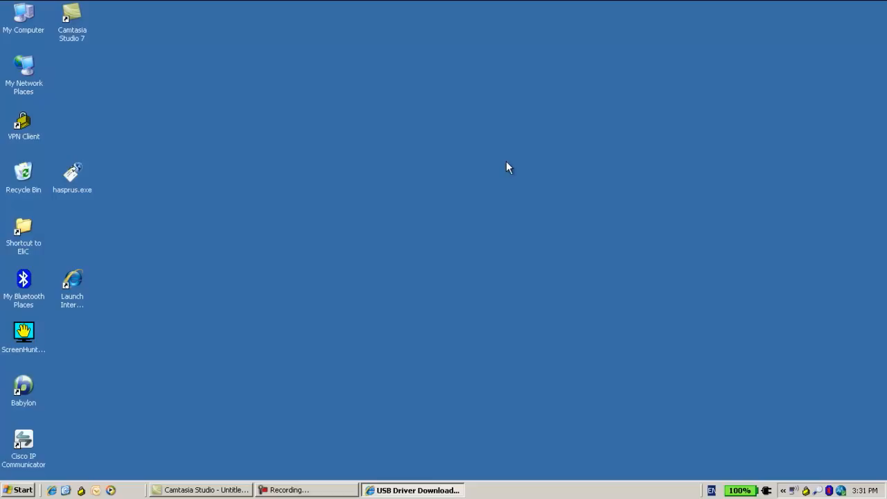
mouse_move(418, 187)
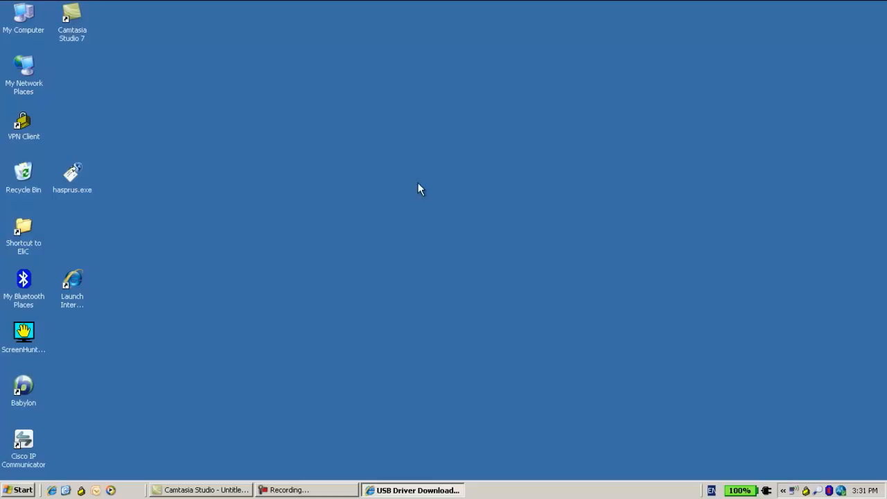
mouse_move(427, 190)
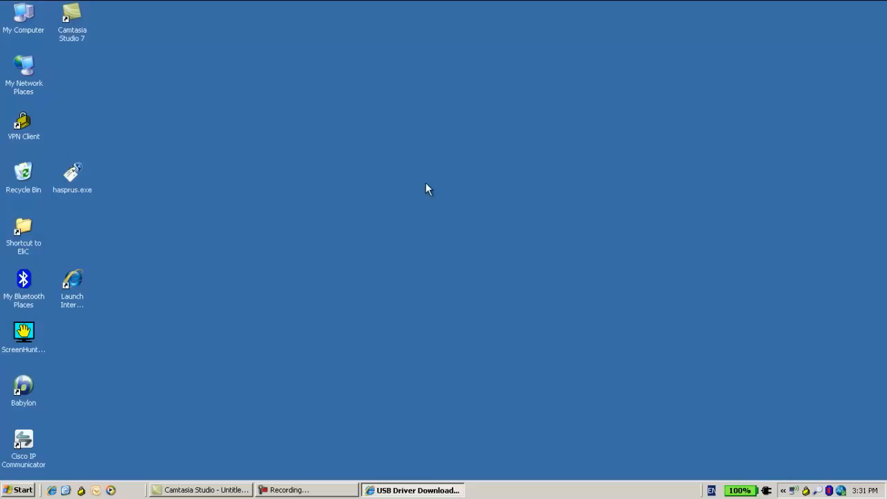